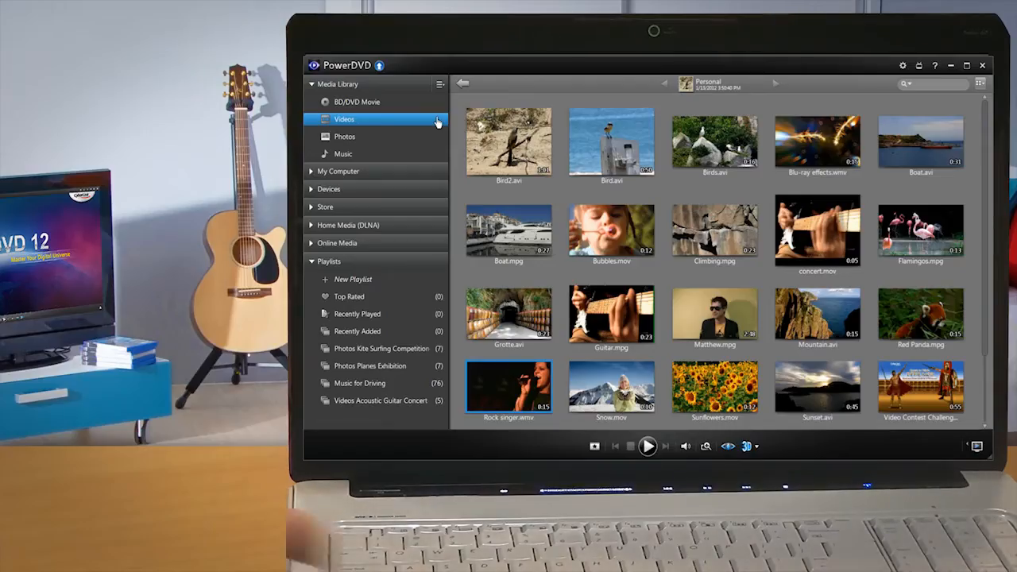
Step: Show the Videos collection in PowerDVD's Media Library with its clip thumbnails
left_click(967, 66)
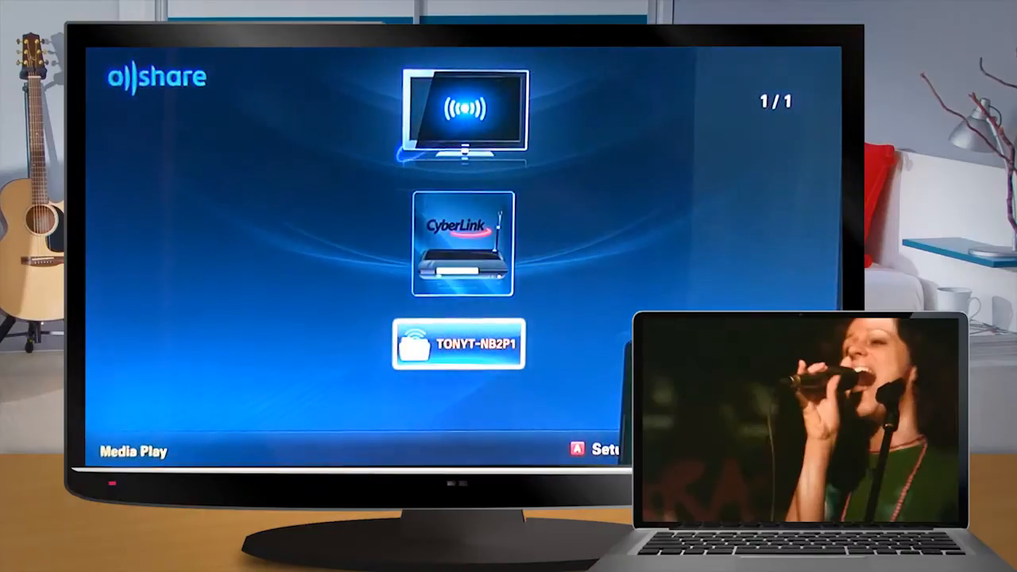
Step: Select the CyberLink server TONYT-NB2P1 on the TV and open its Videos category
left_click(460, 354)
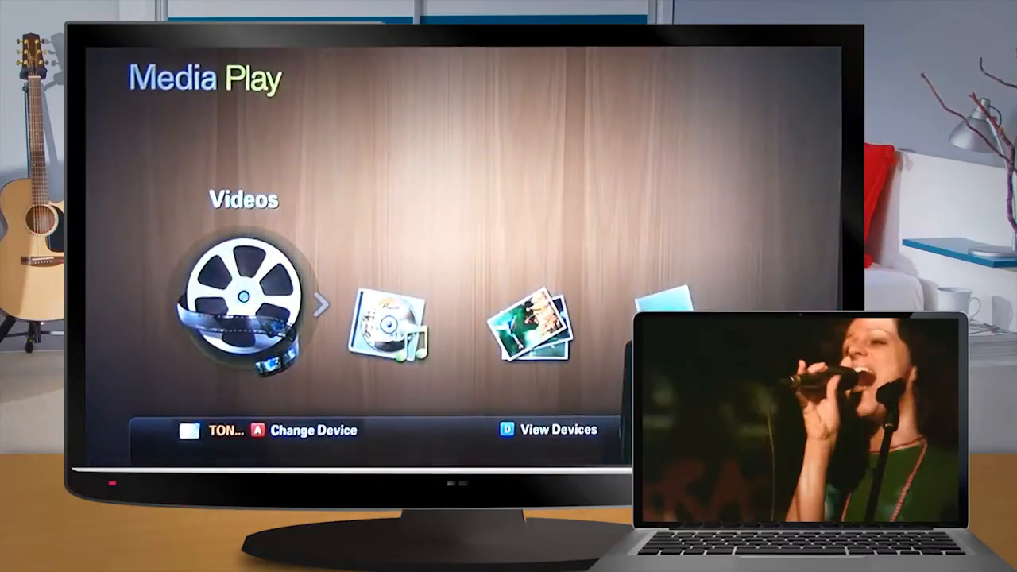
left_click(244, 306)
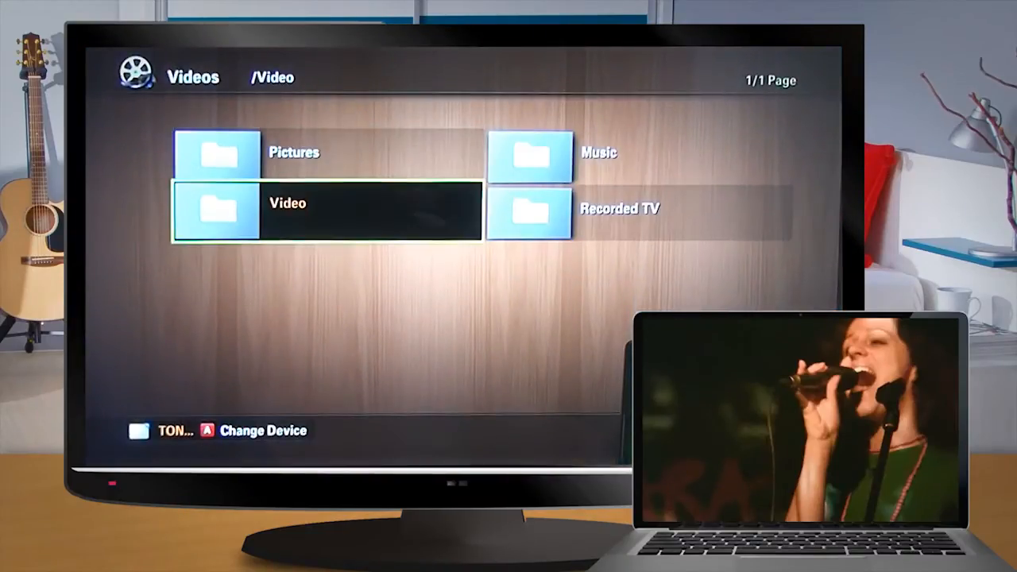